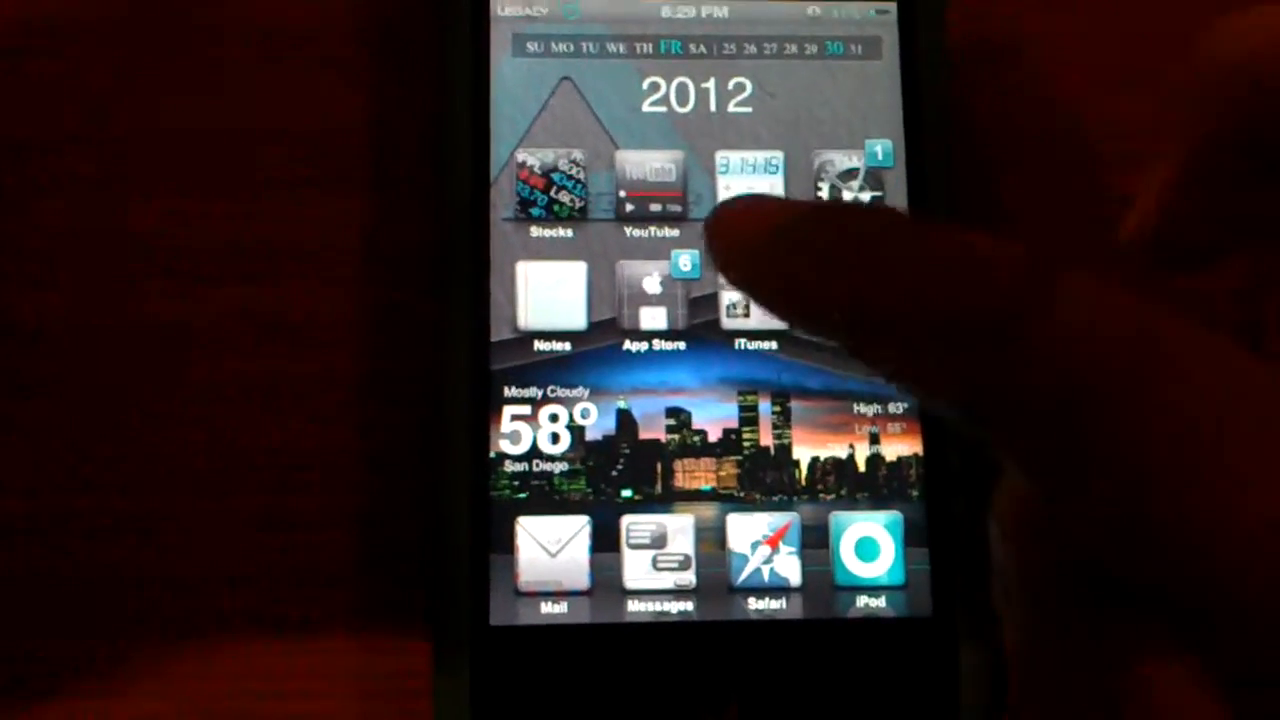
{"action": "scroll", "scroll_direction": "left", "scroll_amount": 3}
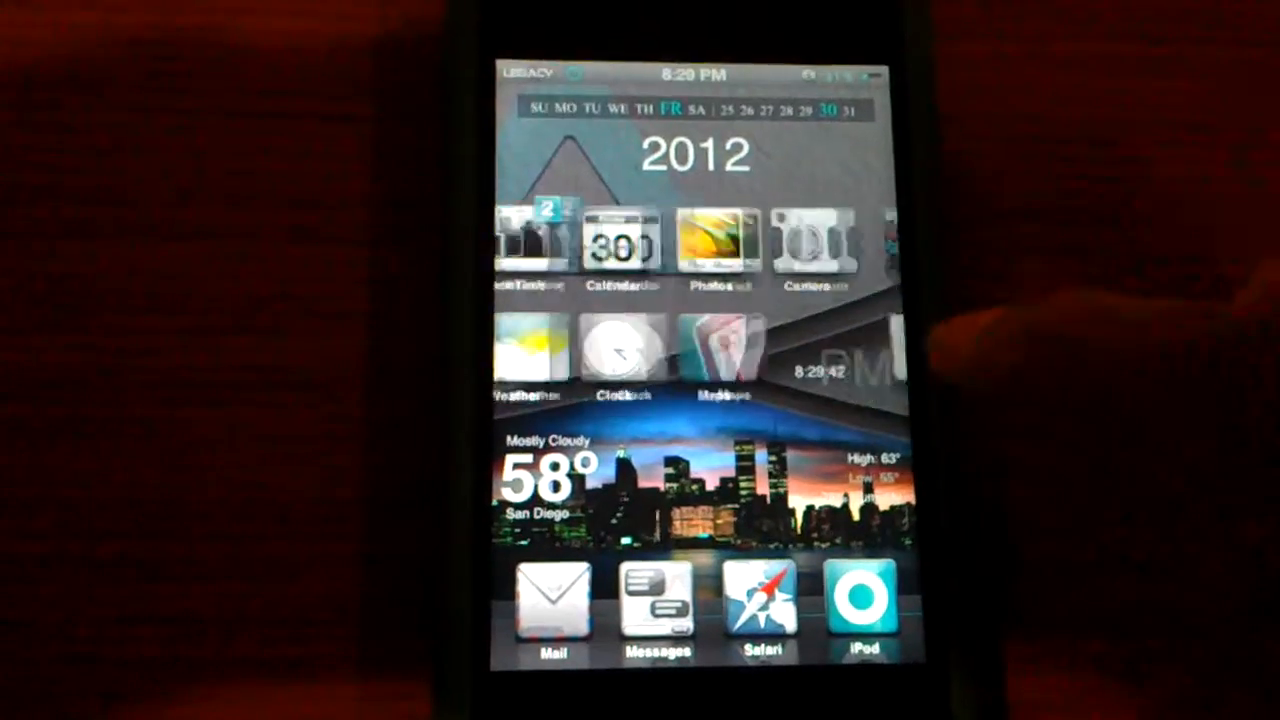